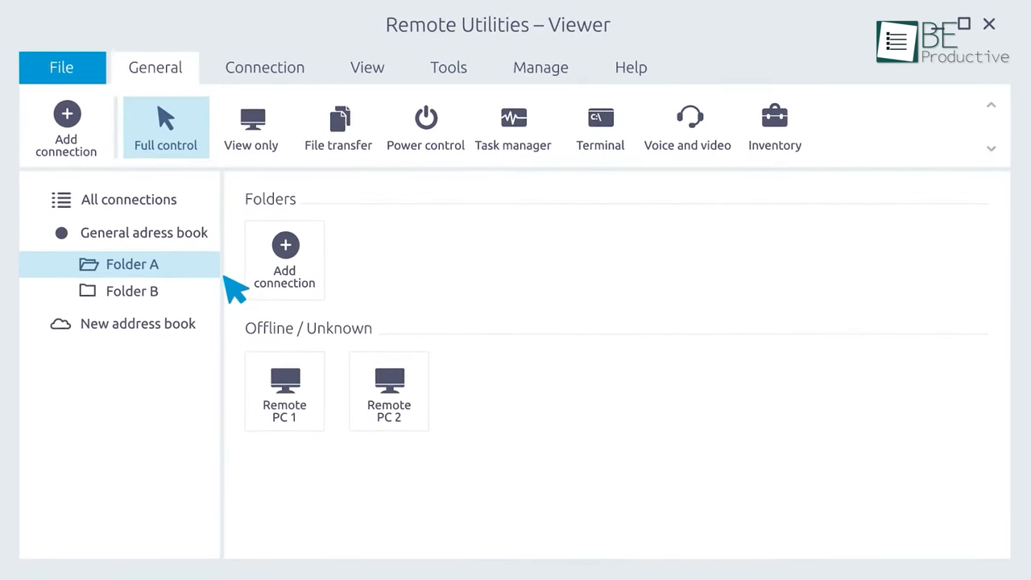
{"action": "mouse_move", "coordinate": [302, 202]}
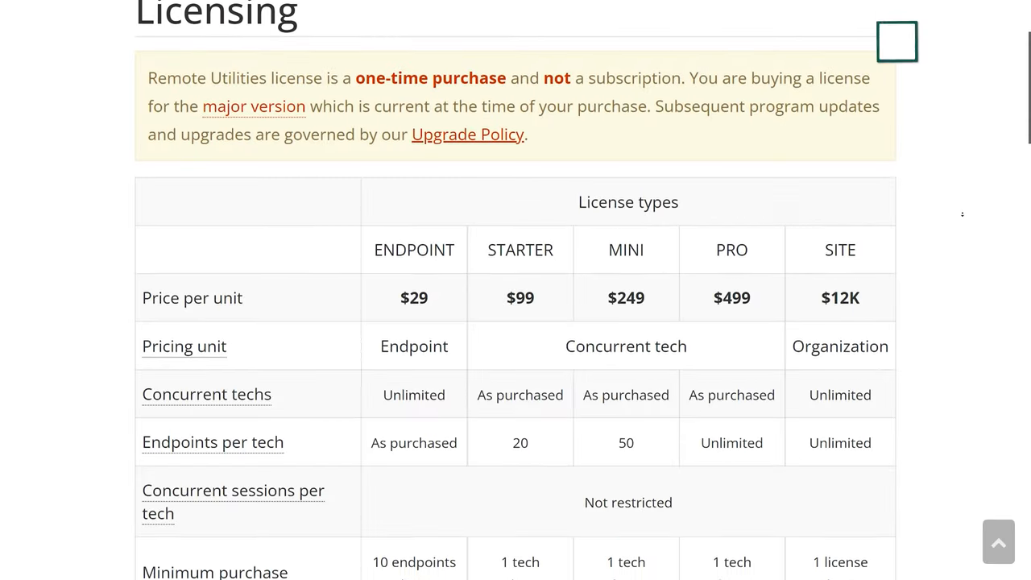
Scroll past the Remote Utilities license prices to the individual Viewer and Host downloads.
{"action": "scroll", "scroll_direction": "down", "scroll_amount": 3}
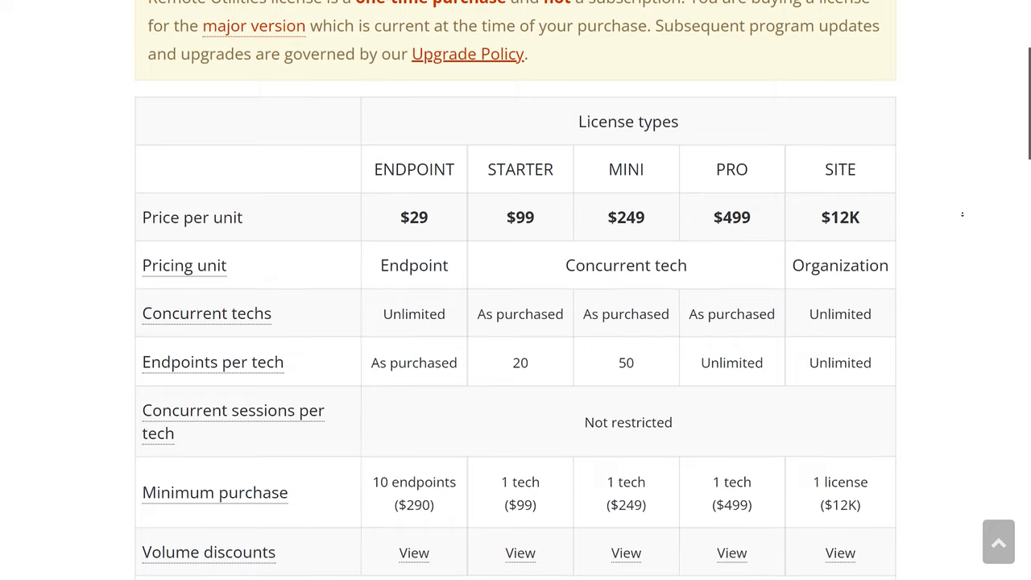
{"action": "scroll", "scroll_direction": "down", "scroll_amount": 3}
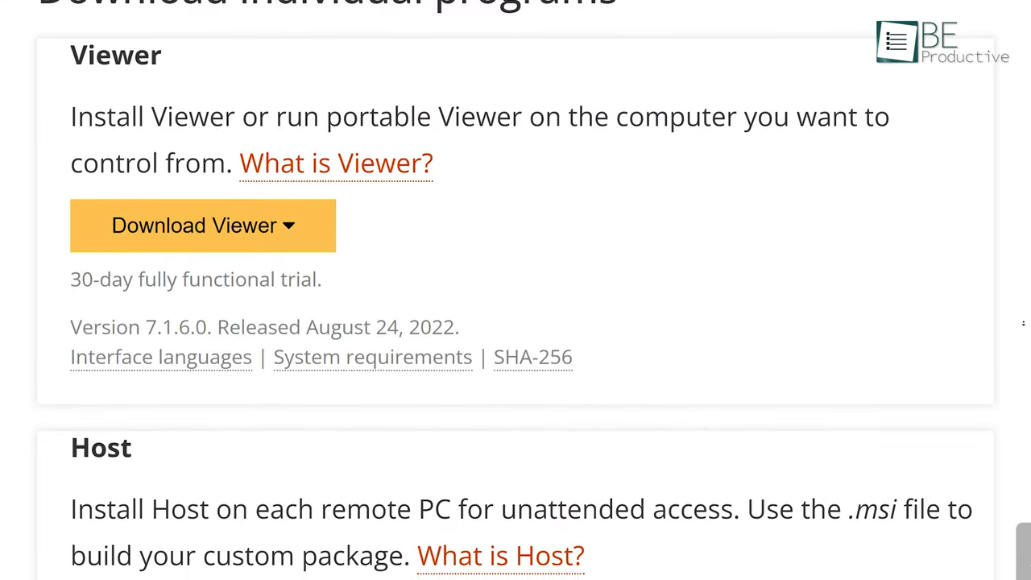
{"action": "scroll", "scroll_direction": "down", "scroll_amount": 3}
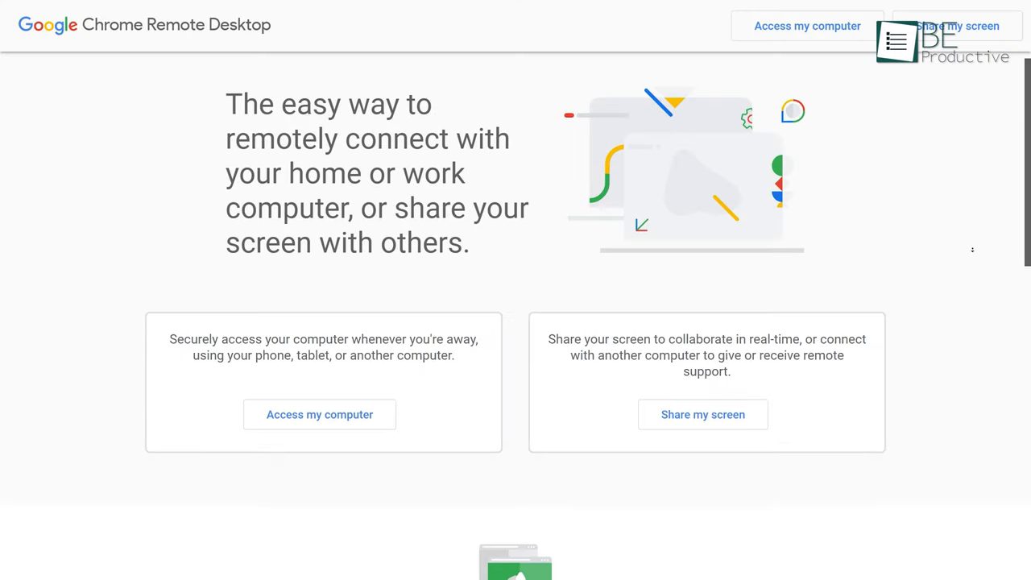
Select the online device under Remote devices and submit its PIN to connect.
{"action": "scroll", "scroll_direction": "down", "scroll_amount": 3}
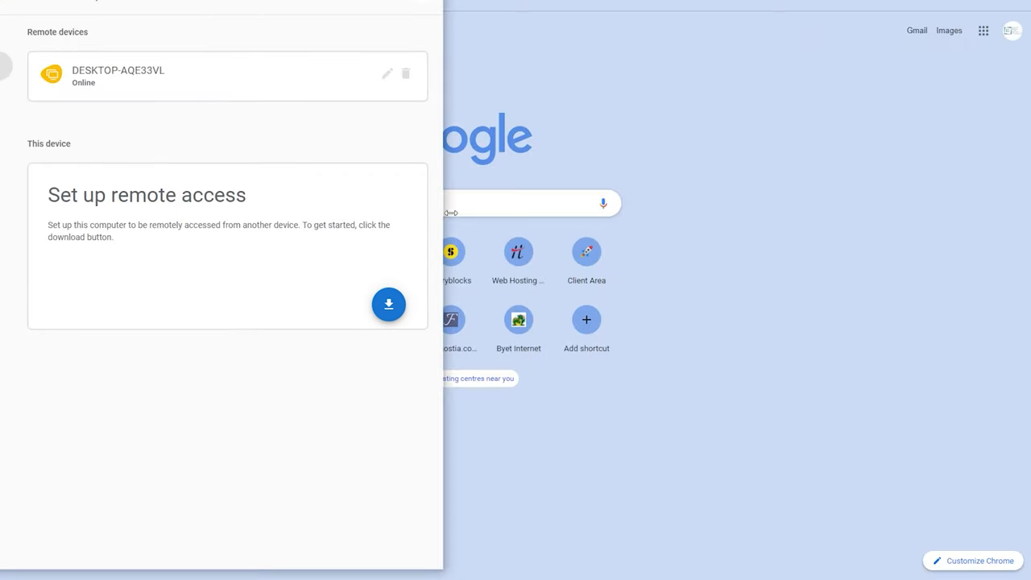
{"action": "left_click", "coordinate": [388, 304]}
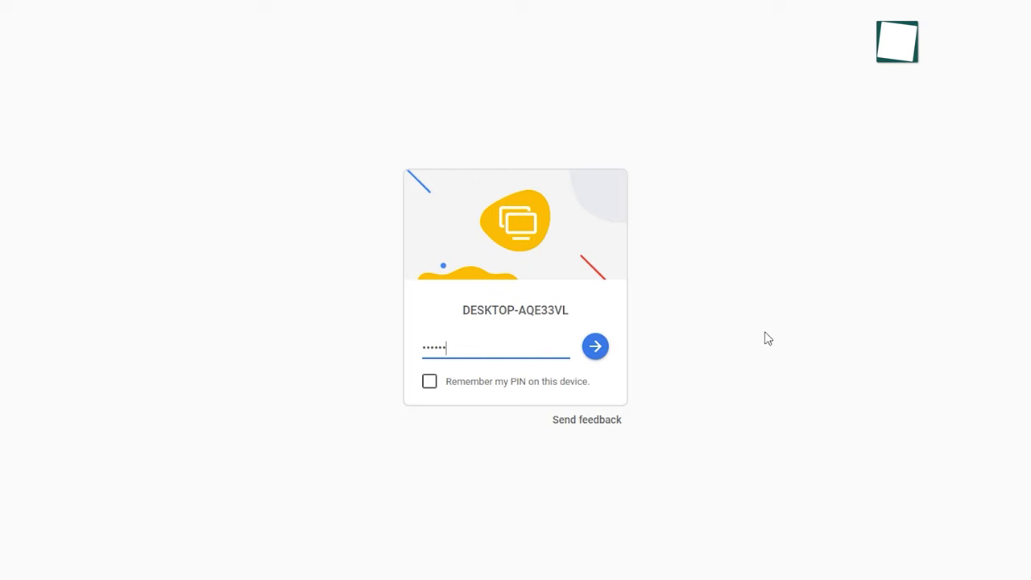
{"action": "left_click", "coordinate": [595, 347]}
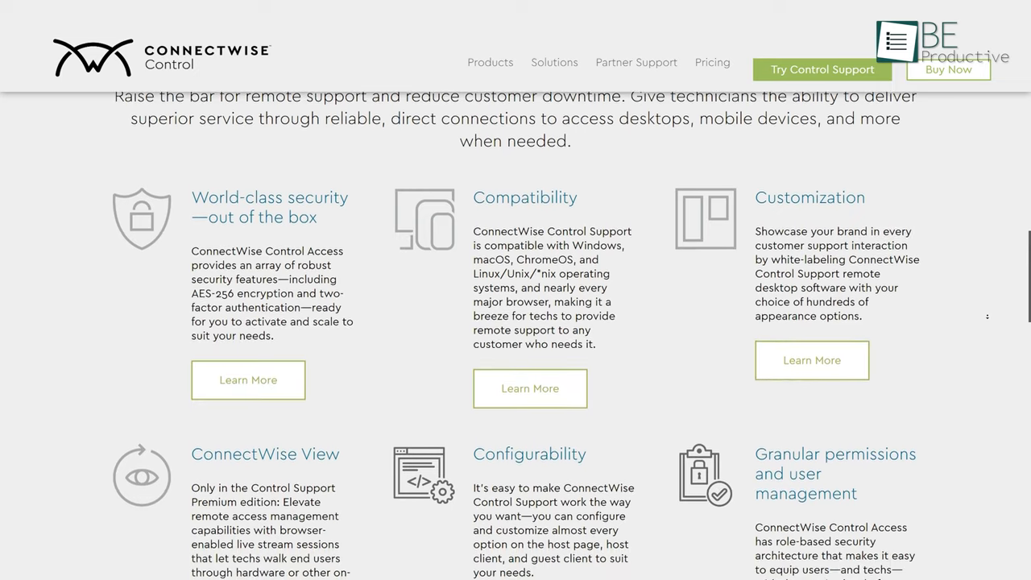
Scroll past the ConnectWise Control features to the One, Standard and Premium pricing cards.
{"action": "scroll", "scroll_direction": "down", "scroll_amount": 3}
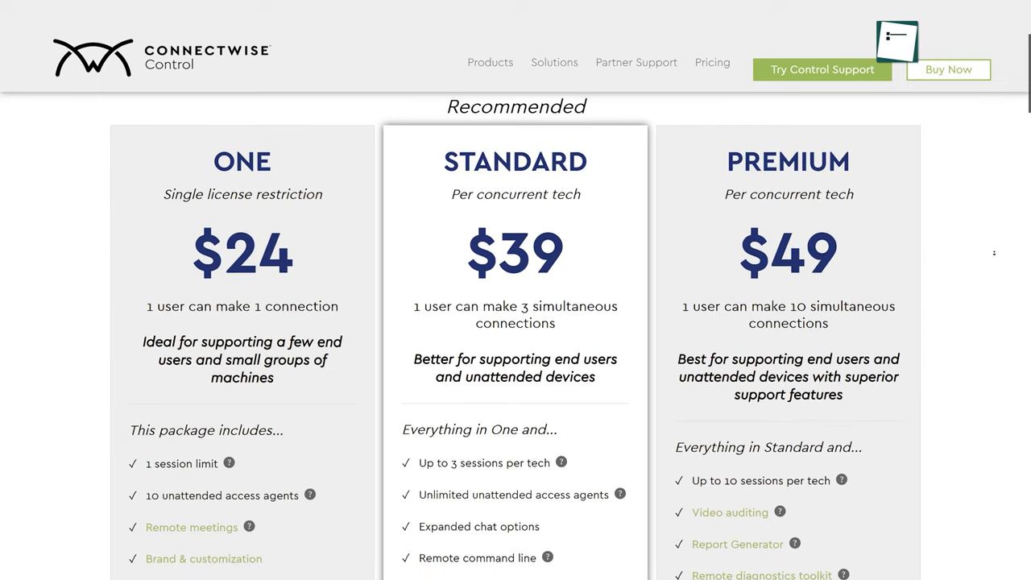
{"action": "scroll", "scroll_direction": "down", "scroll_amount": 3}
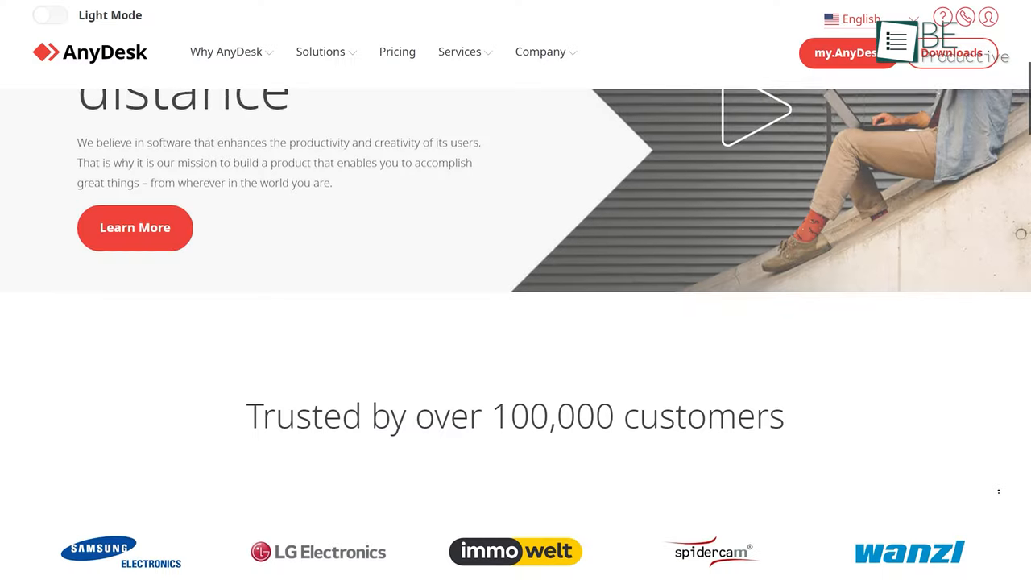
Scroll the AnyDesk homepage down through its customer section.
{"action": "scroll", "scroll_direction": "down", "scroll_amount": 3}
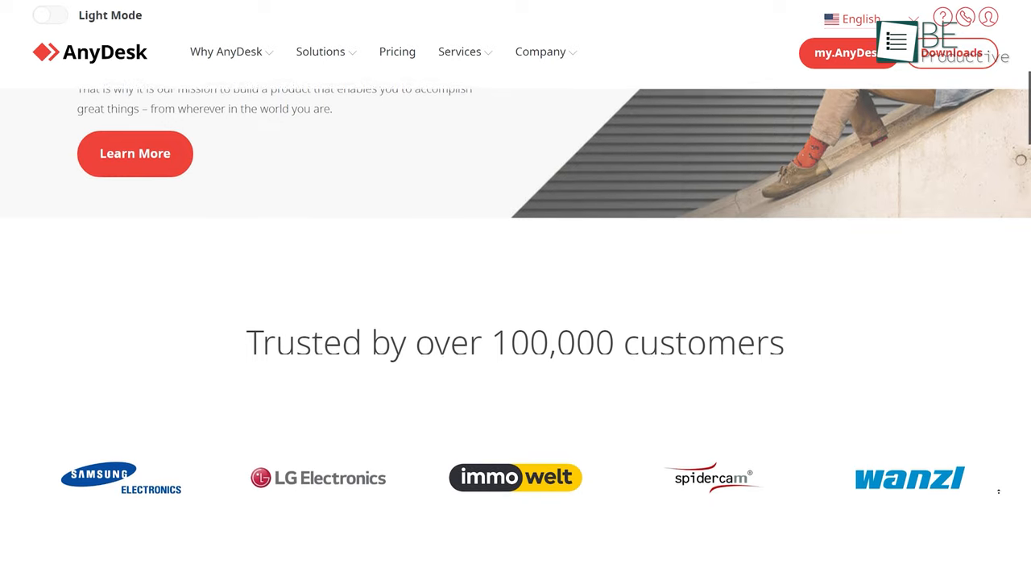
{"action": "scroll", "scroll_direction": "down", "scroll_amount": 3}
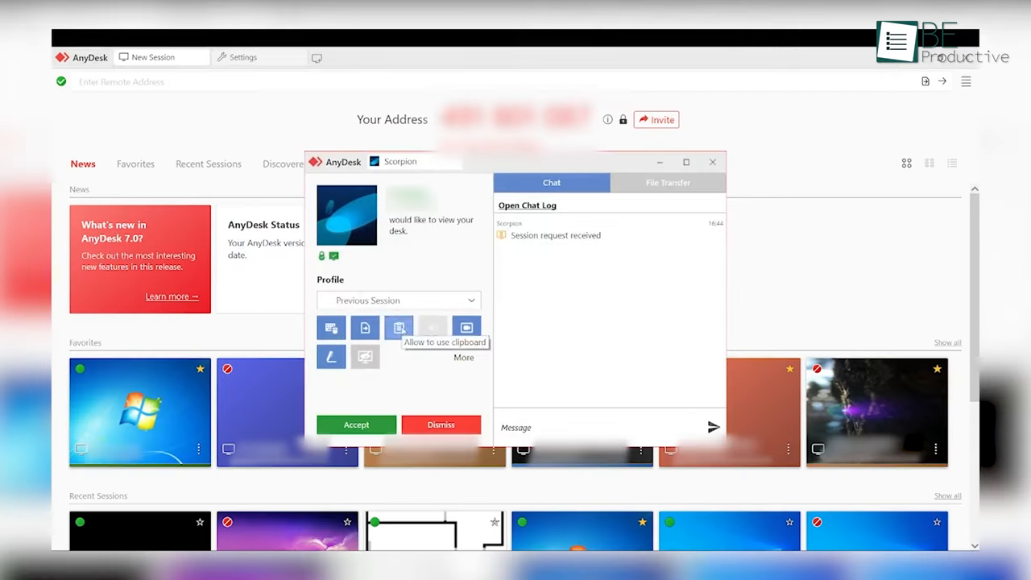
{"action": "mouse_move", "coordinate": [365, 327]}
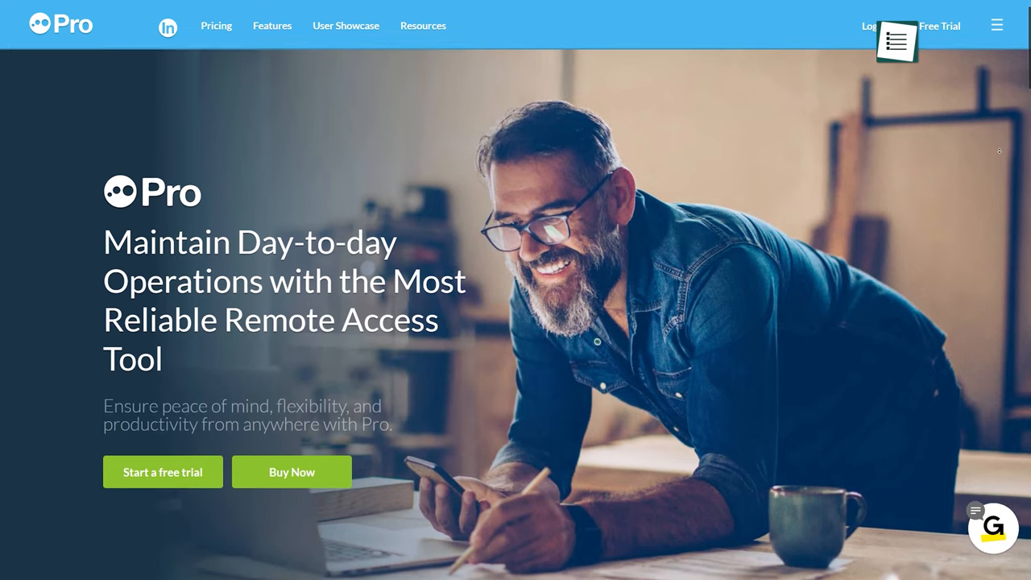
Scroll through the LogMeIn Pro Individuals, Power Users and Small Businesses plan cards.
{"action": "scroll", "scroll_direction": "down", "scroll_amount": 3}
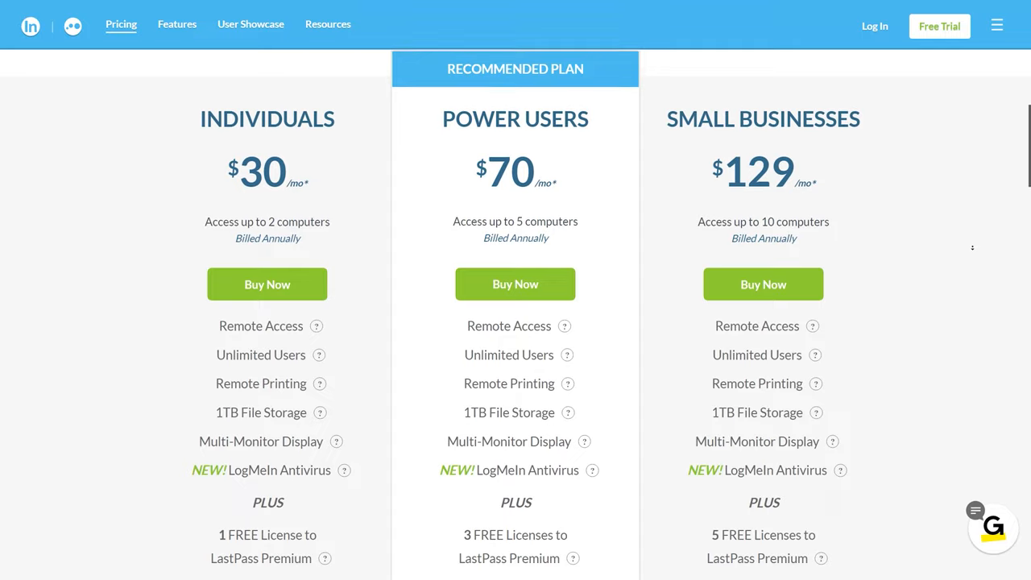
{"action": "scroll", "scroll_direction": "down", "scroll_amount": 3}
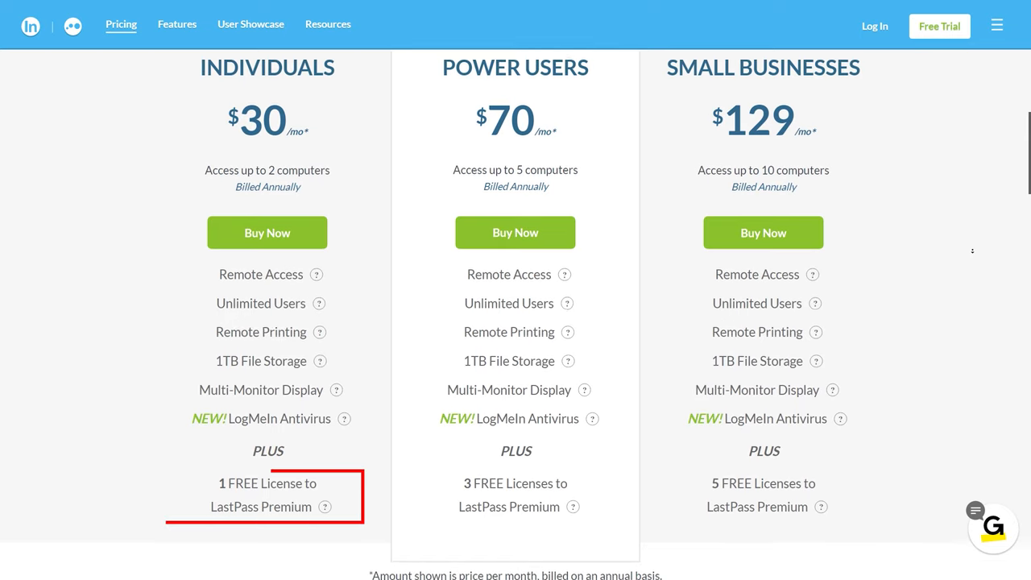
{"action": "scroll", "scroll_direction": "down", "scroll_amount": 3}
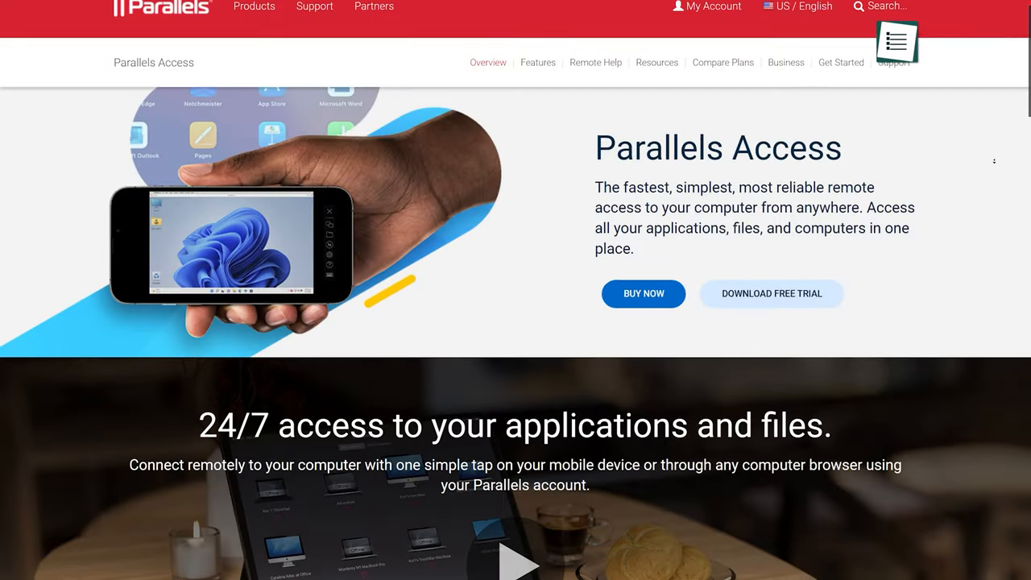
Scroll the Parallels Access overview, then view the Personal and Business yearly plan prices.
{"action": "scroll", "scroll_direction": "down", "scroll_amount": 3}
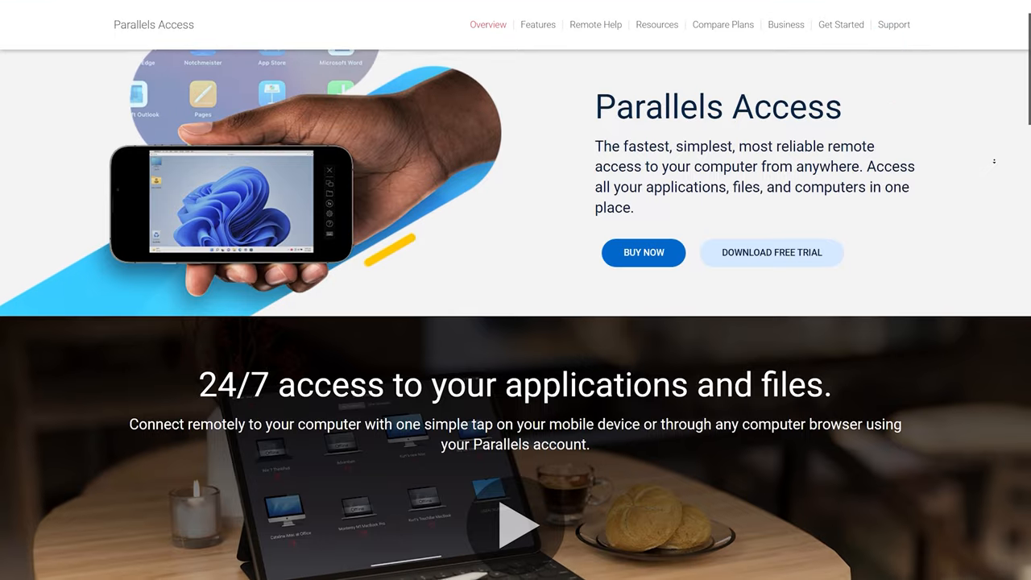
{"action": "scroll", "scroll_direction": "down", "scroll_amount": 3}
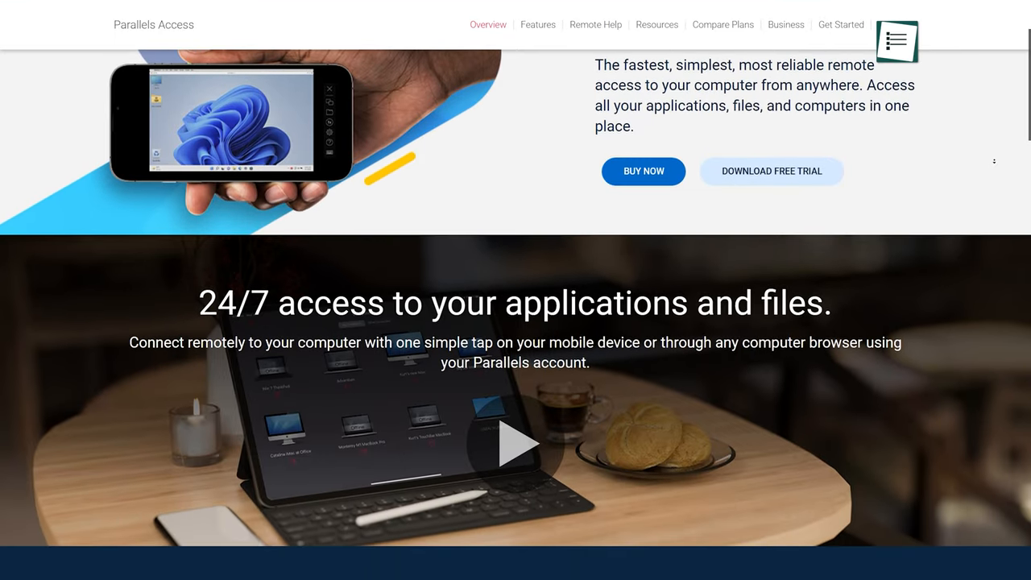
{"action": "left_click", "coordinate": [515, 443]}
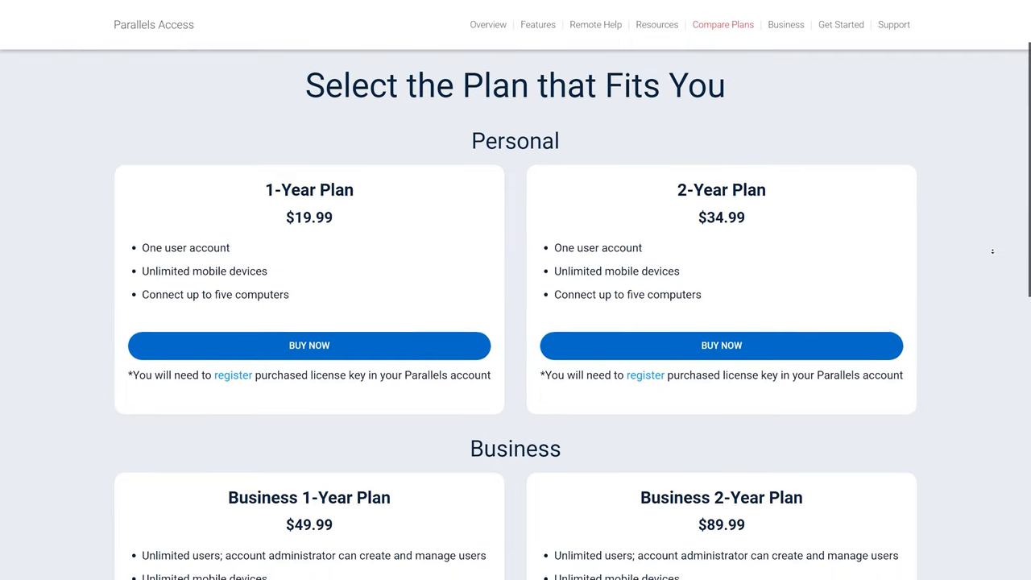
{"action": "scroll", "scroll_direction": "down", "scroll_amount": 3}
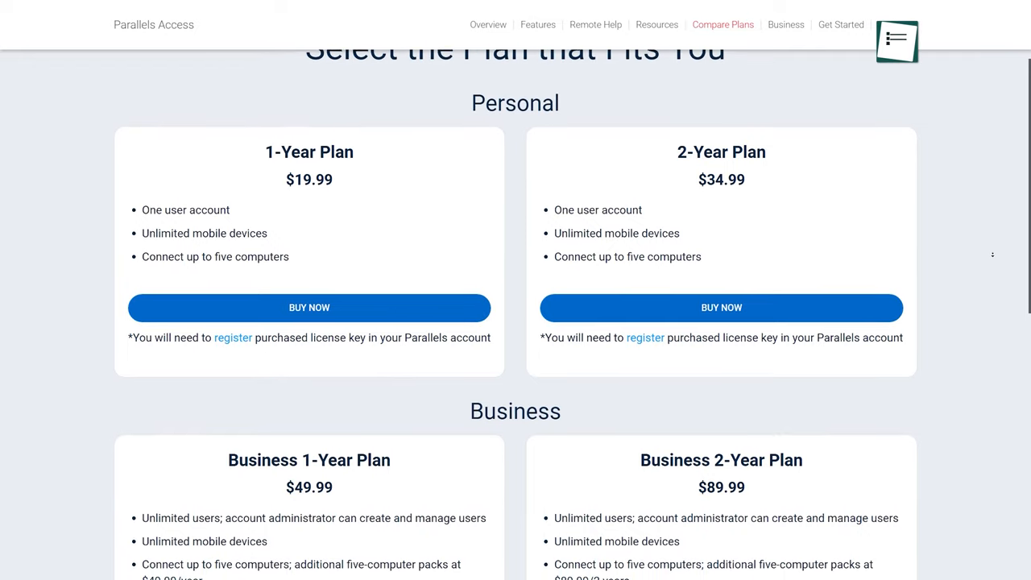
{"action": "scroll", "scroll_direction": "down", "scroll_amount": 3}
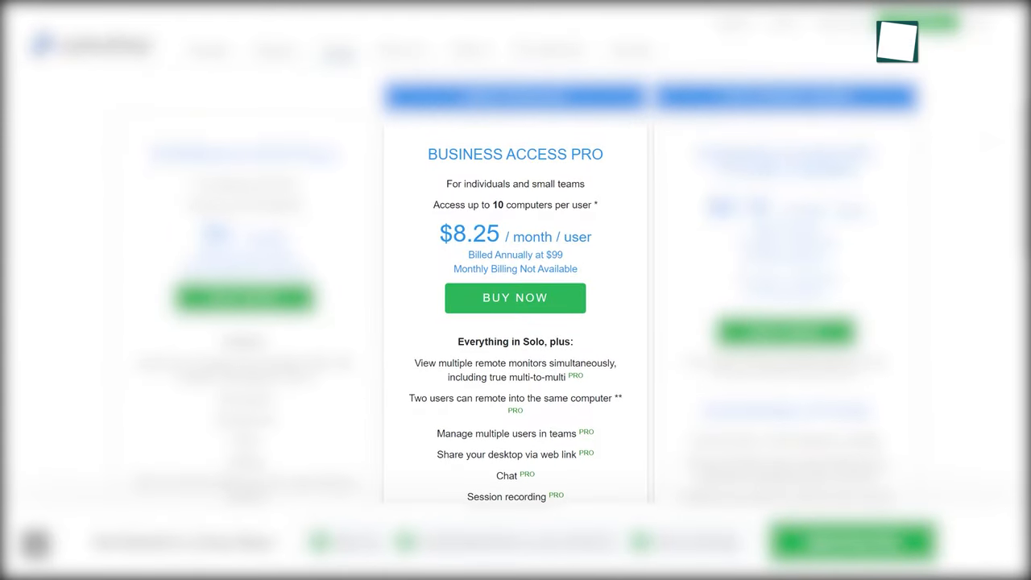
Scroll to Splashtop's Business Access Pro card at $8.25 per user per month.
{"action": "scroll", "scroll_direction": "down", "scroll_amount": 3}
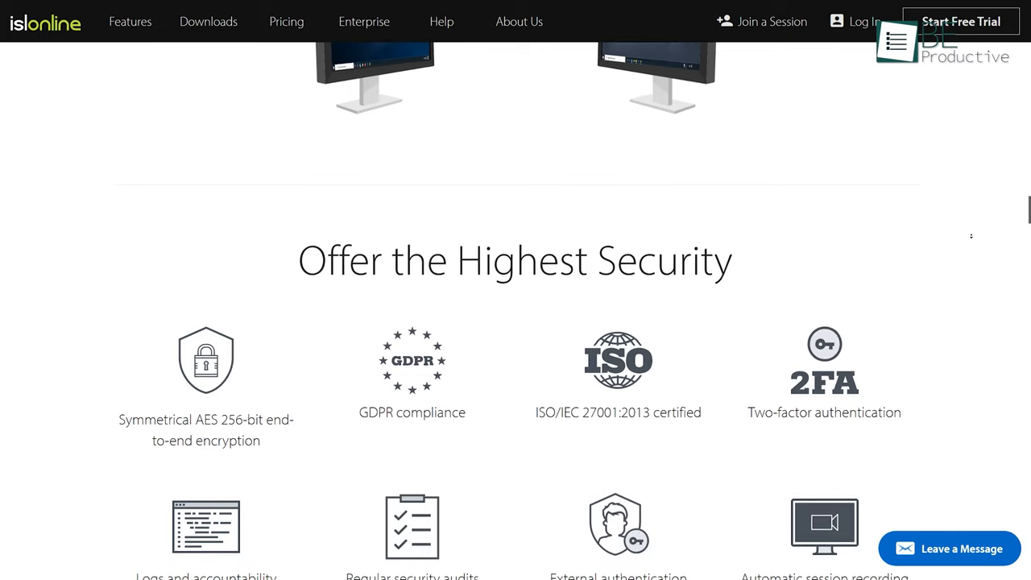
Scroll ISL Online's security section, then browse its Prepaid-to-Enterprise pricing and Managed Private Cloud.
{"action": "scroll", "scroll_direction": "down", "scroll_amount": 3}
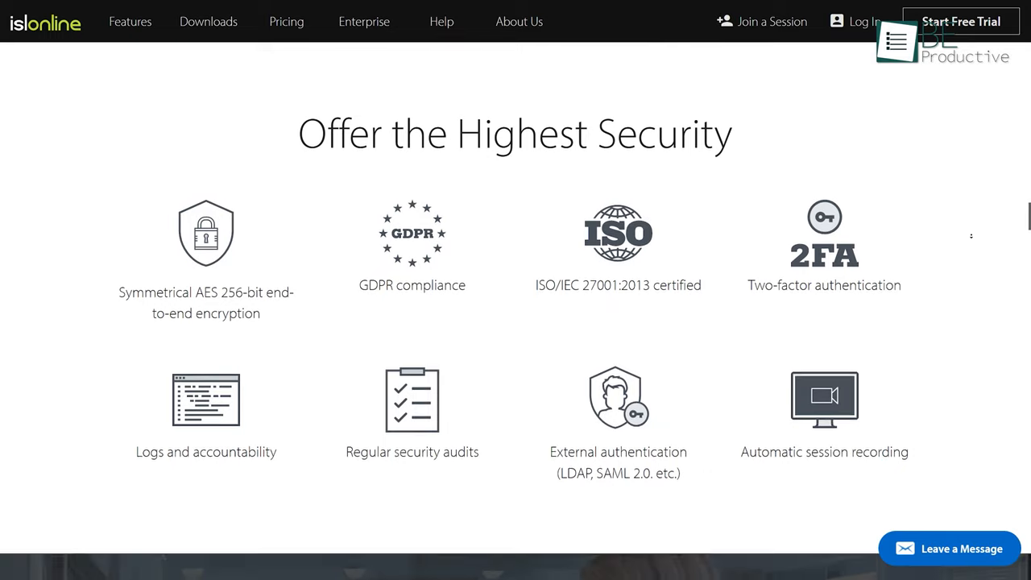
{"action": "left_click", "coordinate": [286, 21]}
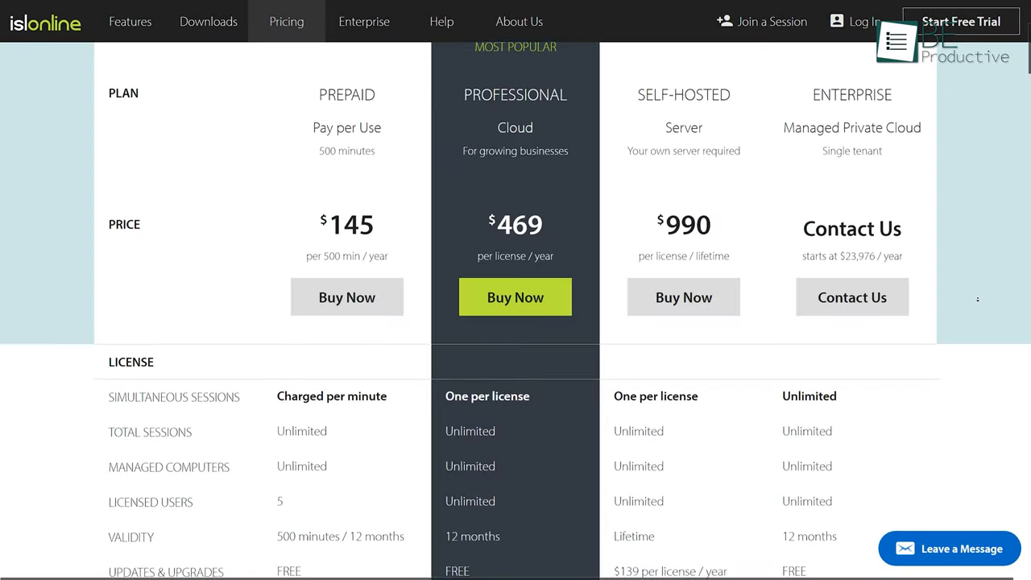
{"action": "scroll", "scroll_direction": "down", "scroll_amount": 3}
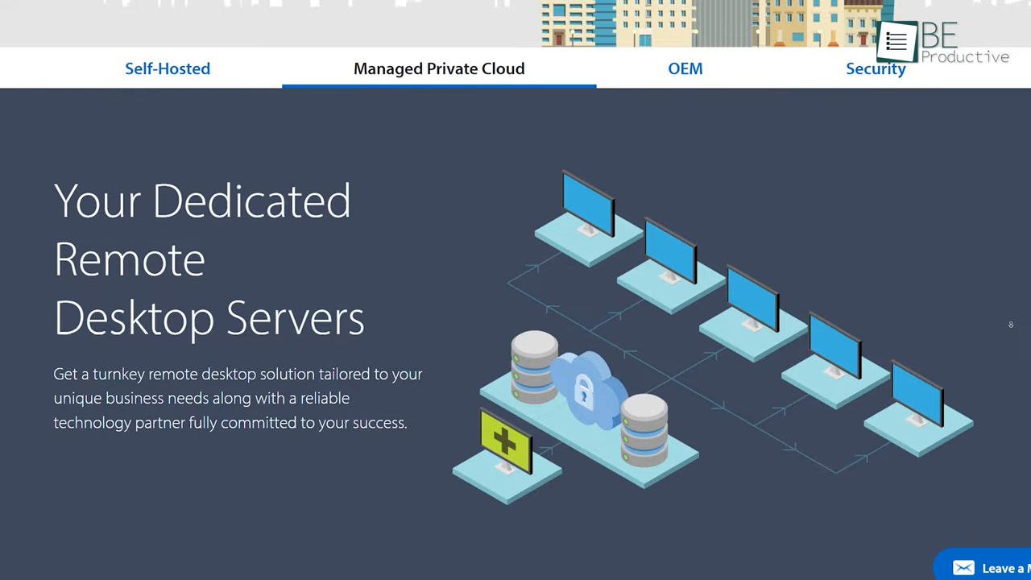
{"action": "scroll", "scroll_direction": "down", "scroll_amount": 3}
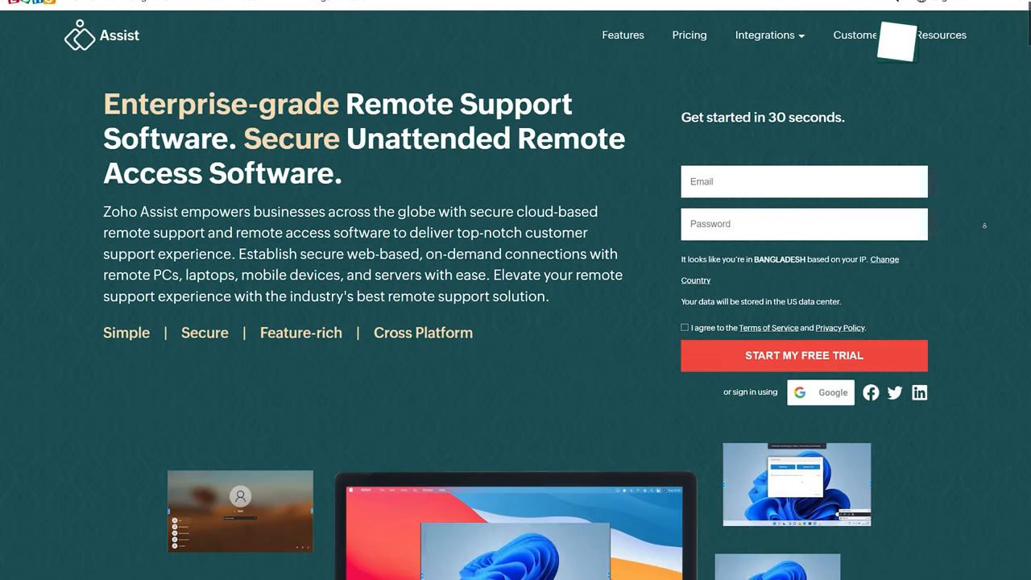
Scroll past Zoho Assist's security and feature cards to the Remote Support and Unattended Access pricing.
{"action": "scroll", "scroll_direction": "down", "scroll_amount": 3}
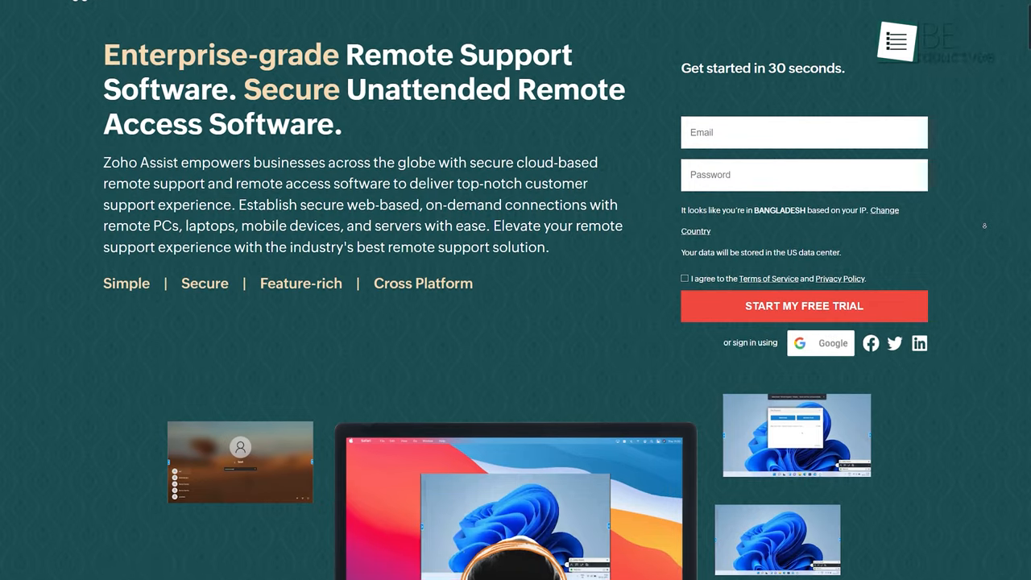
{"action": "scroll", "scroll_direction": "down", "scroll_amount": 3}
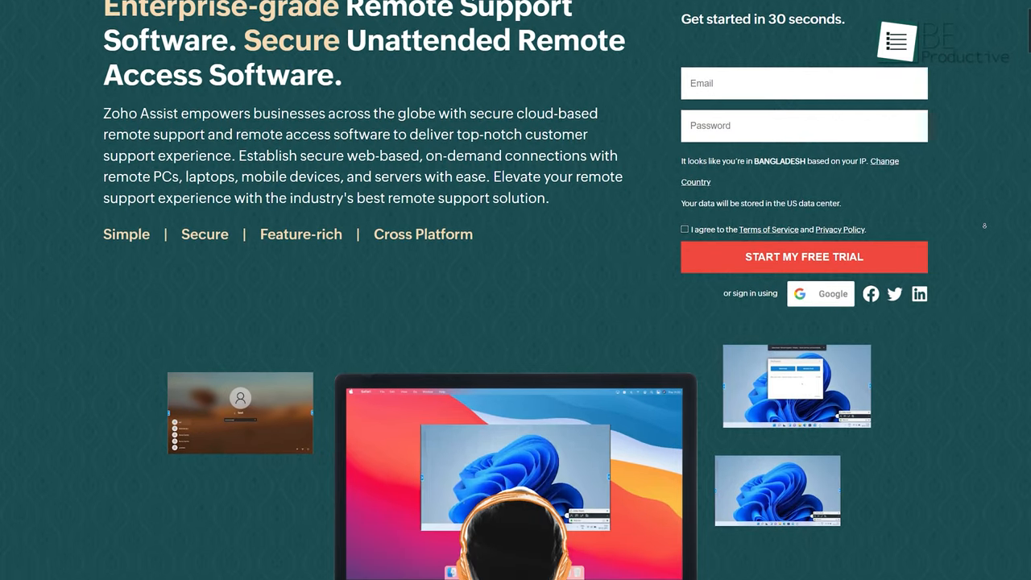
{"action": "scroll", "scroll_direction": "down", "scroll_amount": 3}
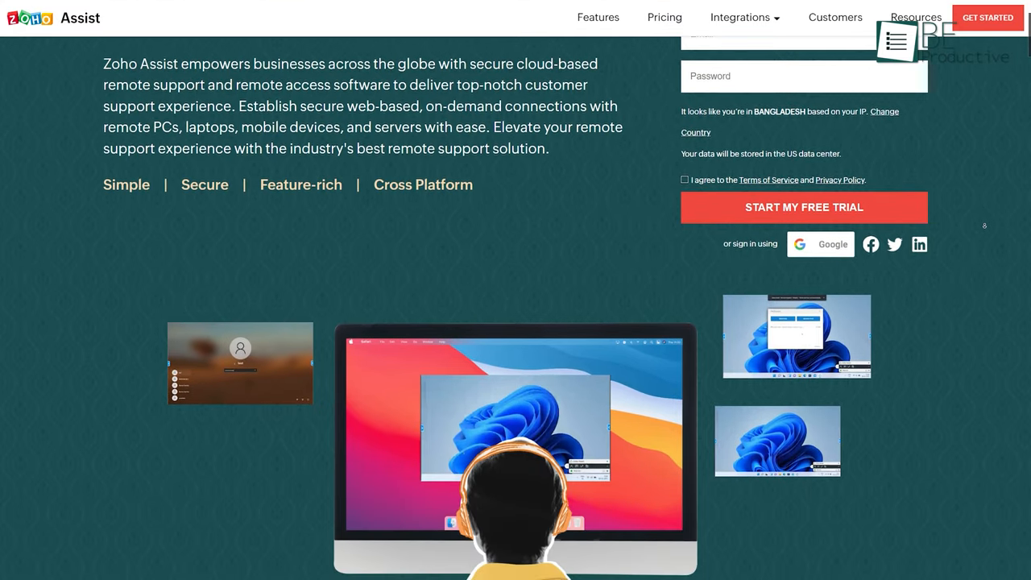
{"action": "scroll", "scroll_direction": "down", "scroll_amount": 3}
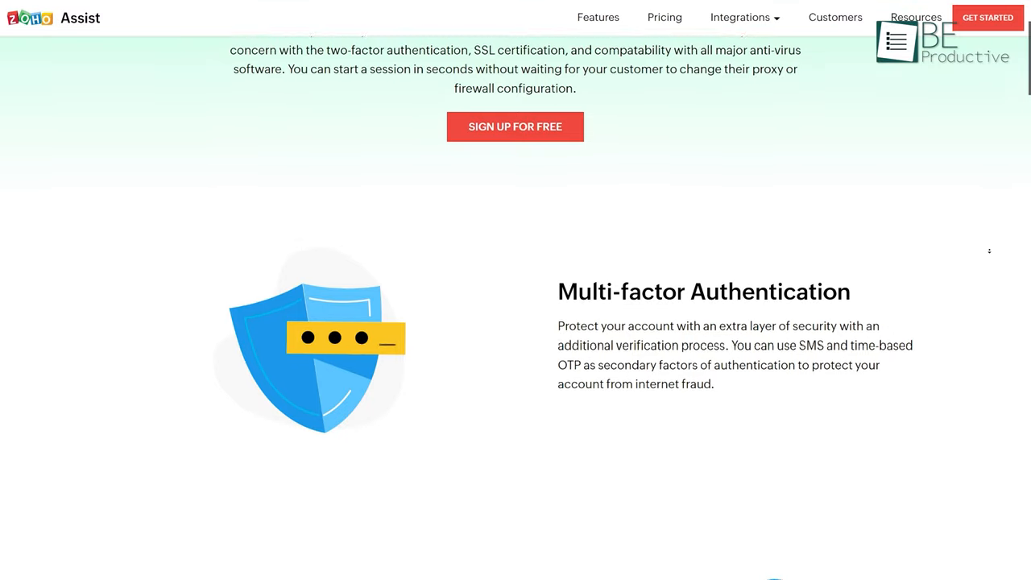
{"action": "scroll", "scroll_direction": "down", "scroll_amount": 3}
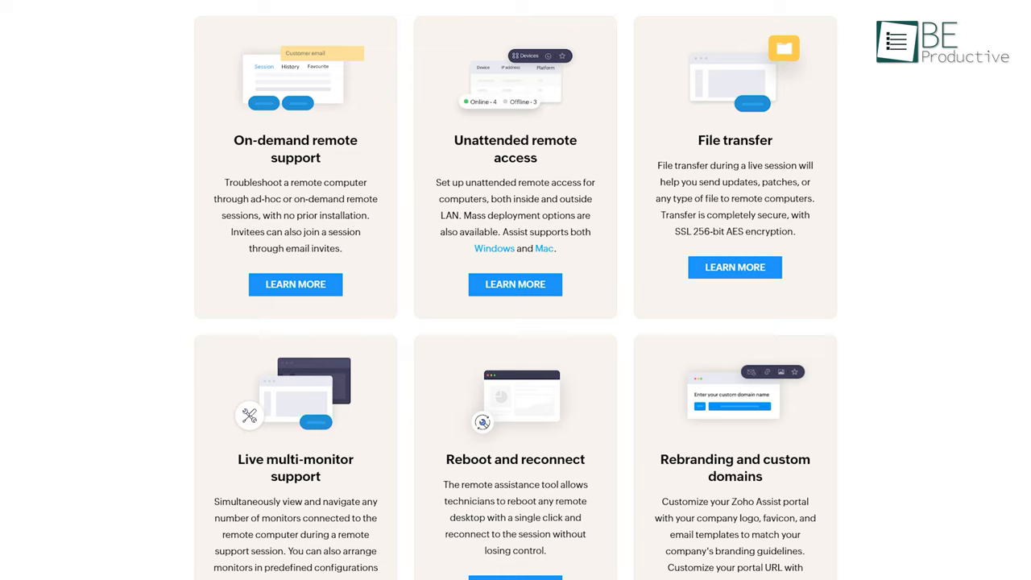
{"action": "scroll", "scroll_direction": "down", "scroll_amount": 3}
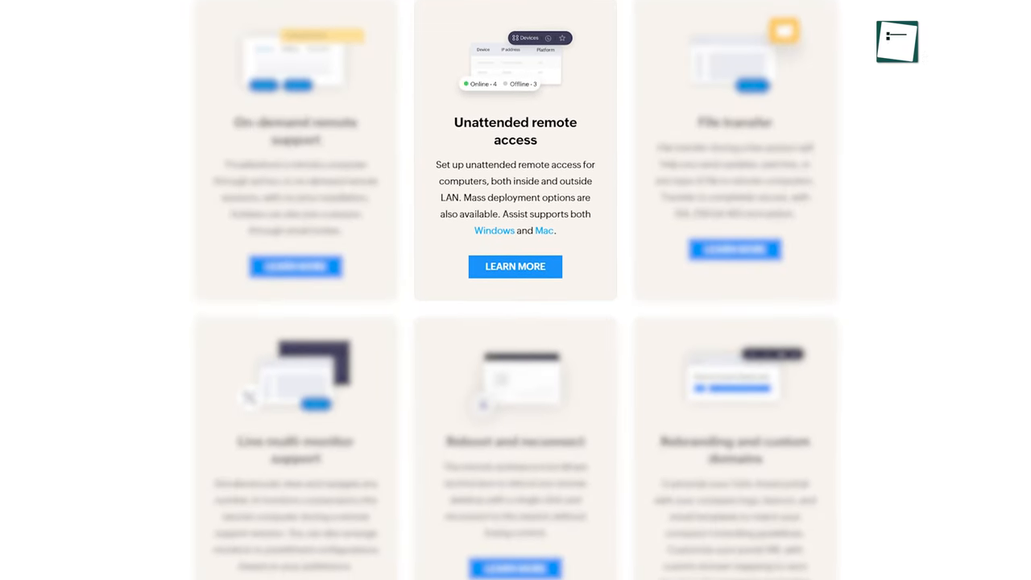
{"action": "scroll", "scroll_direction": "down", "scroll_amount": 3}
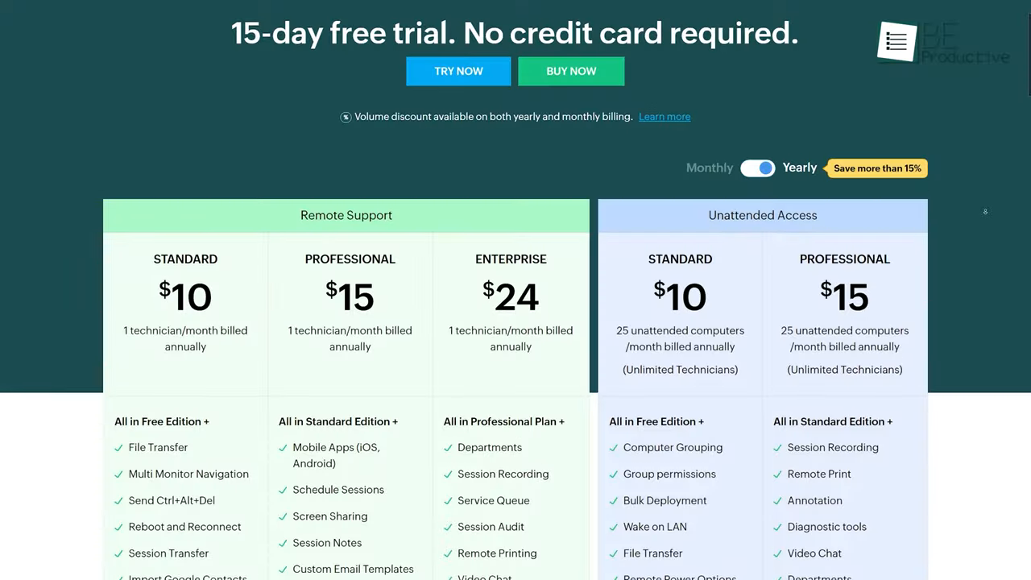
{"action": "scroll", "scroll_direction": "down", "scroll_amount": 3}
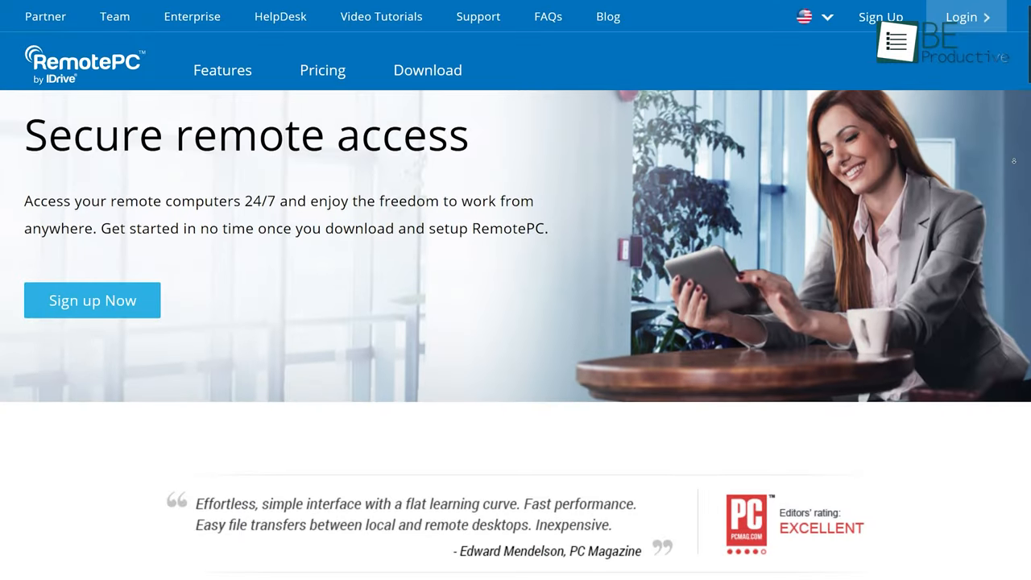
Scroll RemotePC's feature grid, then show Consumer through Enterprise plans ($14.62 to $449.62).
{"action": "scroll", "scroll_direction": "down", "scroll_amount": 3}
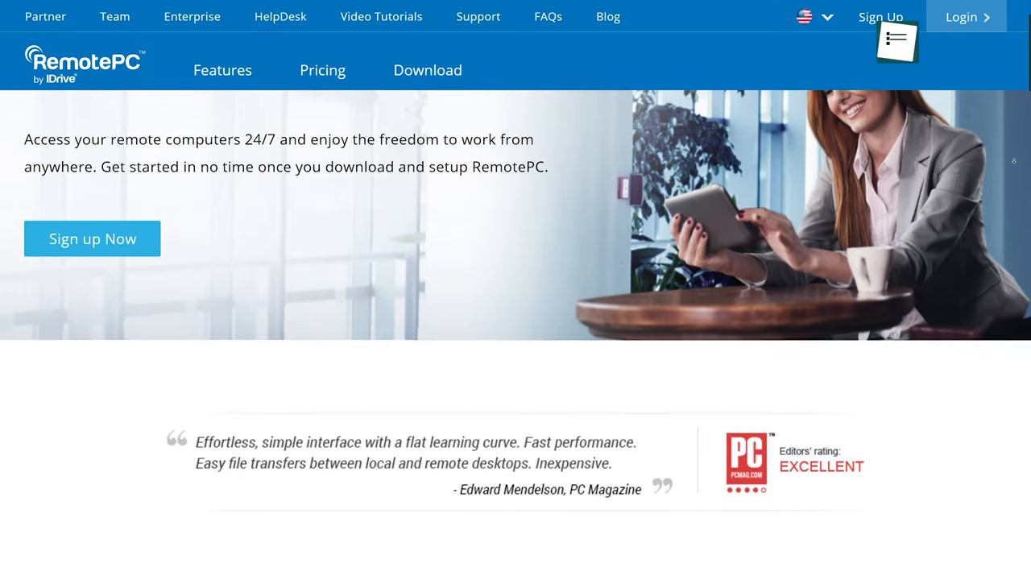
{"action": "scroll", "scroll_direction": "down", "scroll_amount": 3}
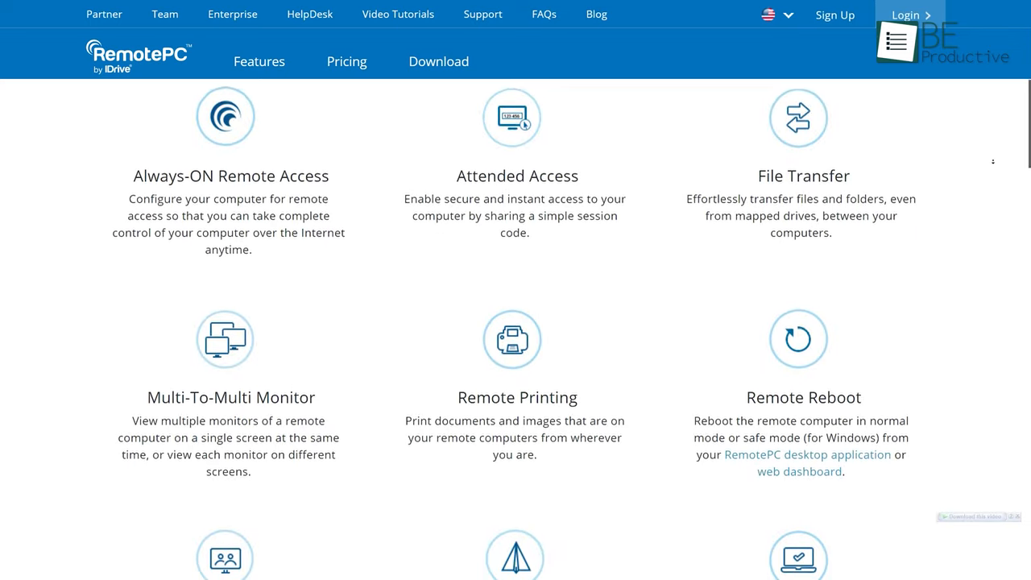
{"action": "scroll", "scroll_direction": "down", "scroll_amount": 3}
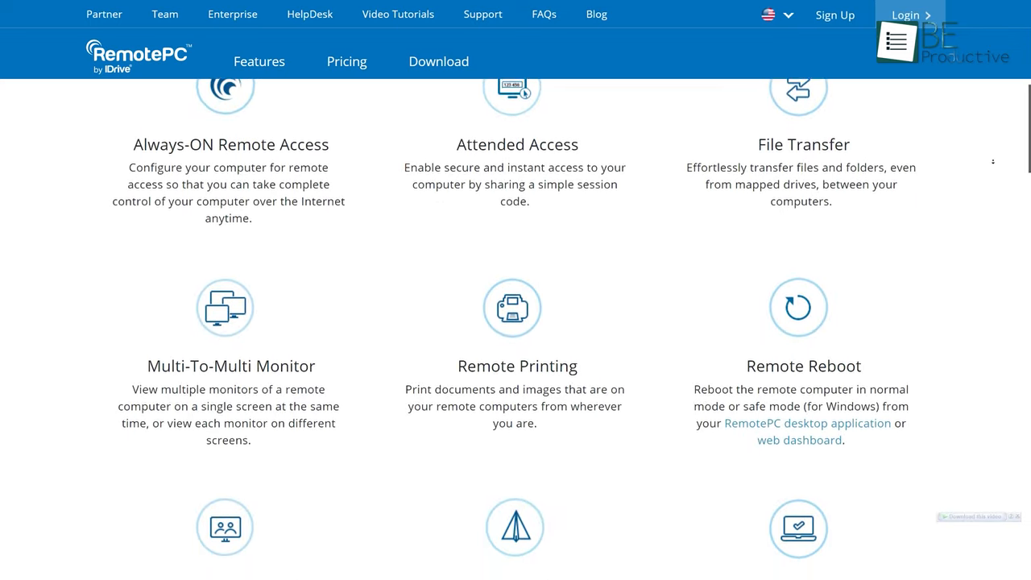
{"action": "scroll", "scroll_direction": "down", "scroll_amount": 3}
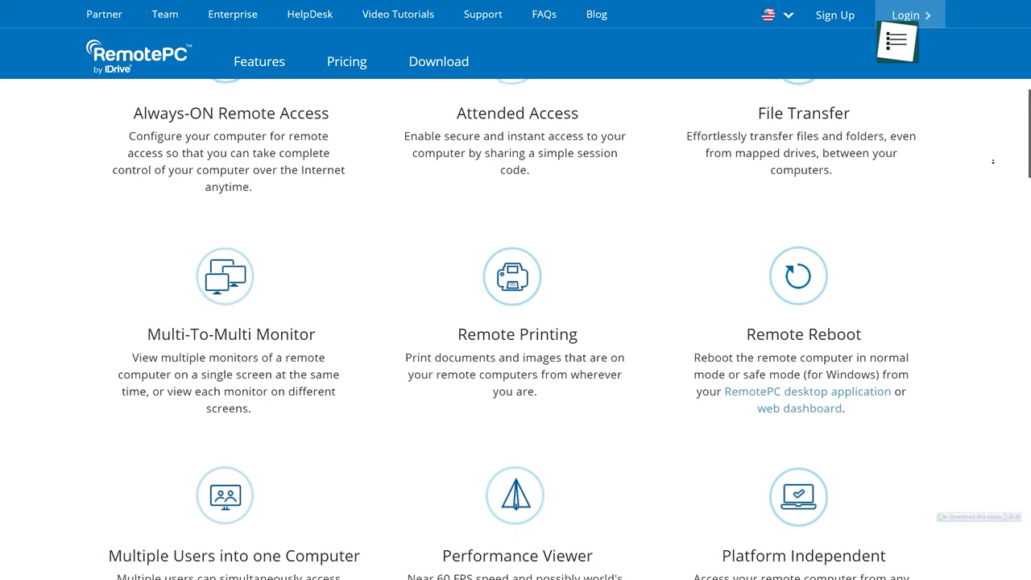
{"action": "scroll", "scroll_direction": "down", "scroll_amount": 3}
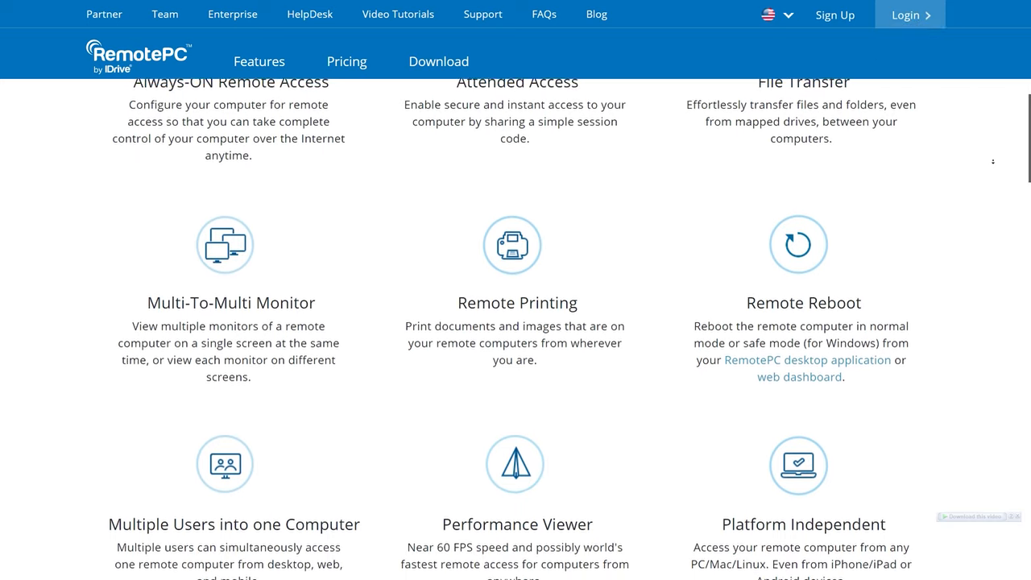
{"action": "left_click", "coordinate": [347, 62]}
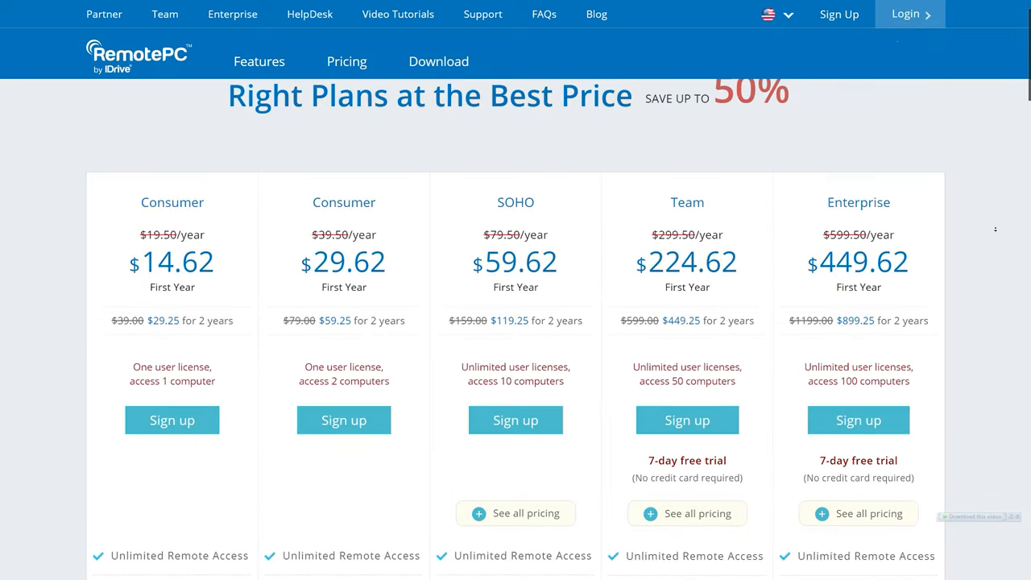
{"action": "scroll", "scroll_direction": "down", "scroll_amount": 3}
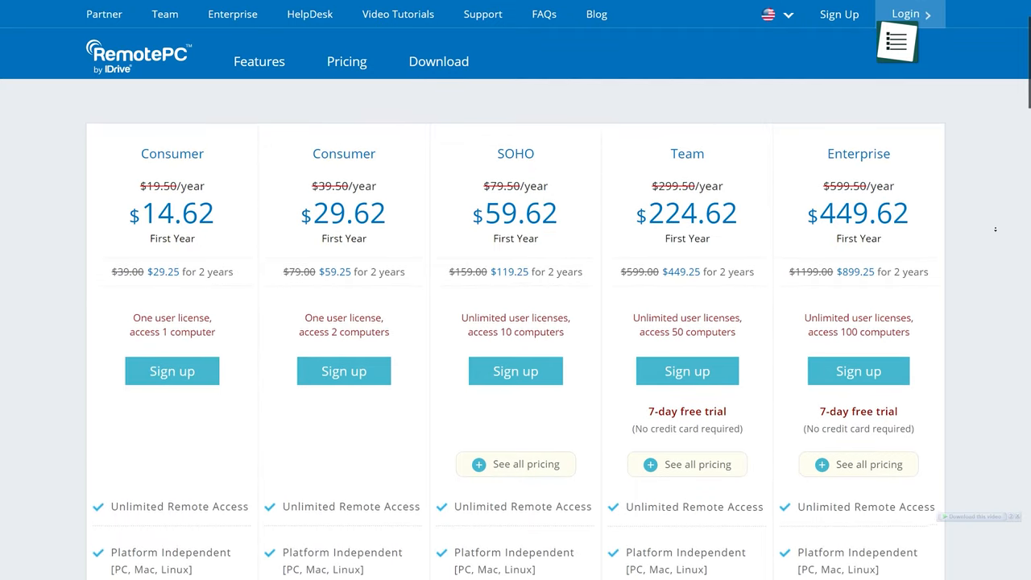